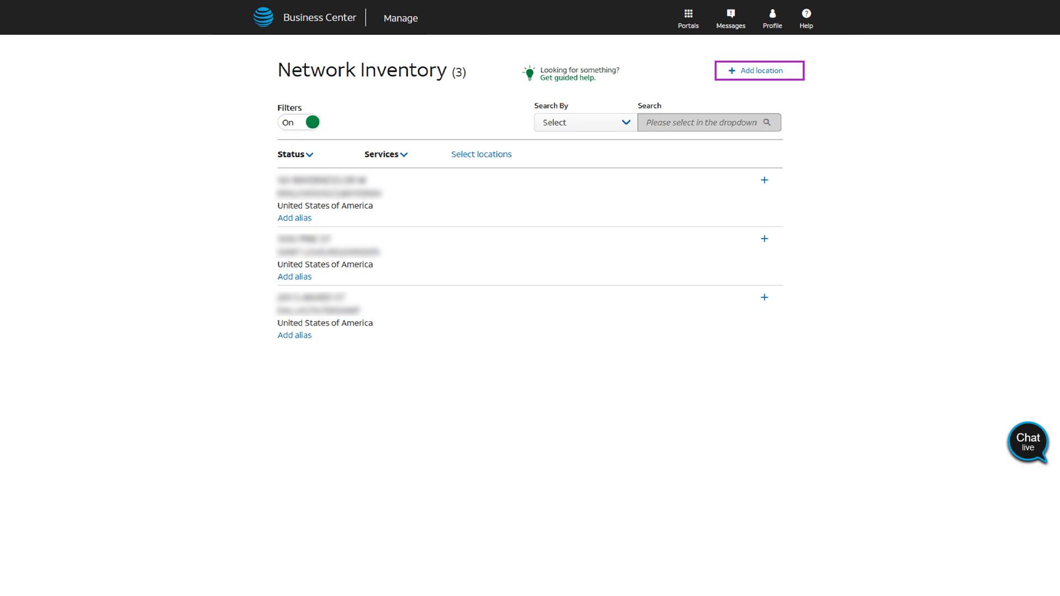
# Step: Start adding a new service location from Network Inventory
pyautogui.click(758, 70)
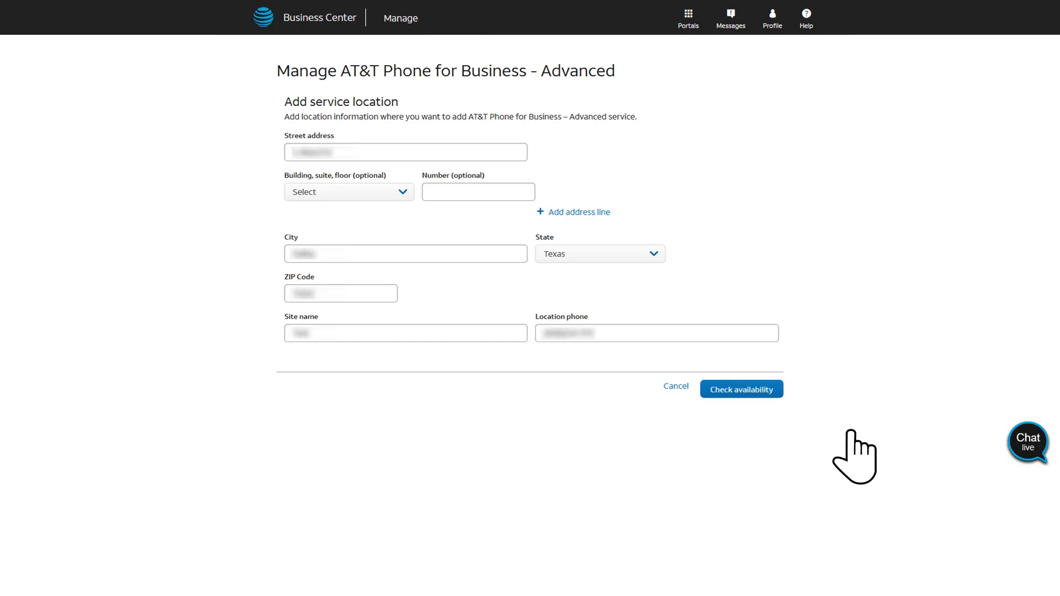
# Step: Check availability at the entered address and continue past the site questionnaire
pyautogui.click(741, 389)
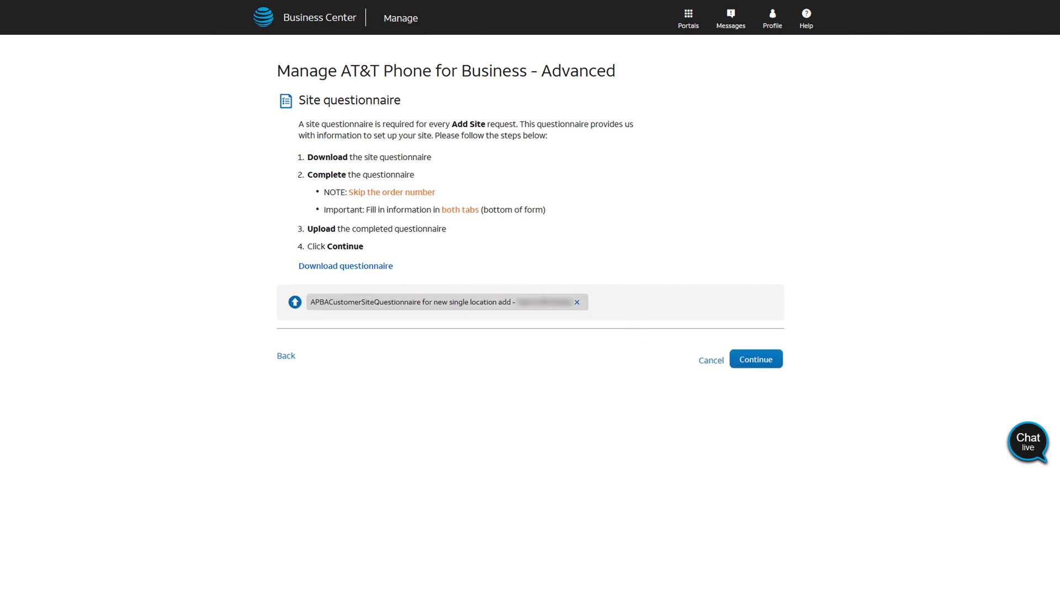
pyautogui.moveTo(900, 466)
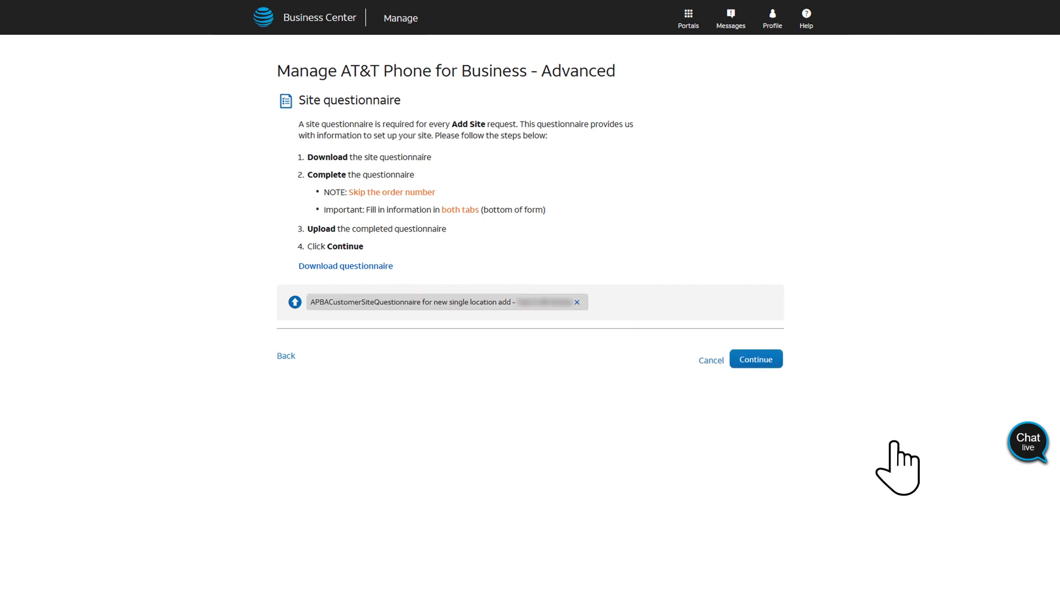
pyautogui.click(756, 359)
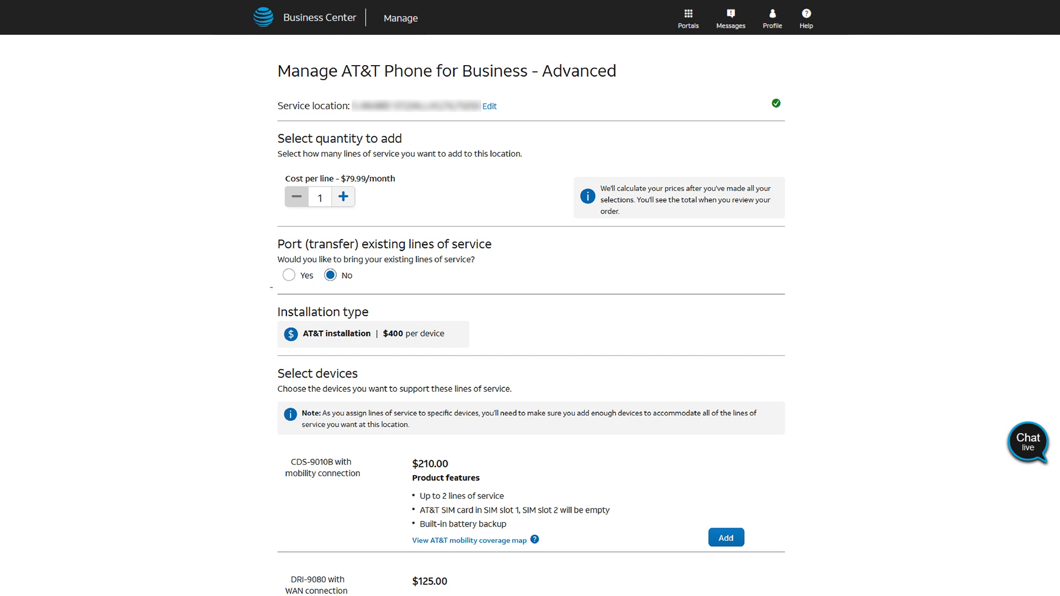
# Step: Add the CDS-9010B device to support the one new line
pyautogui.scroll(-3)
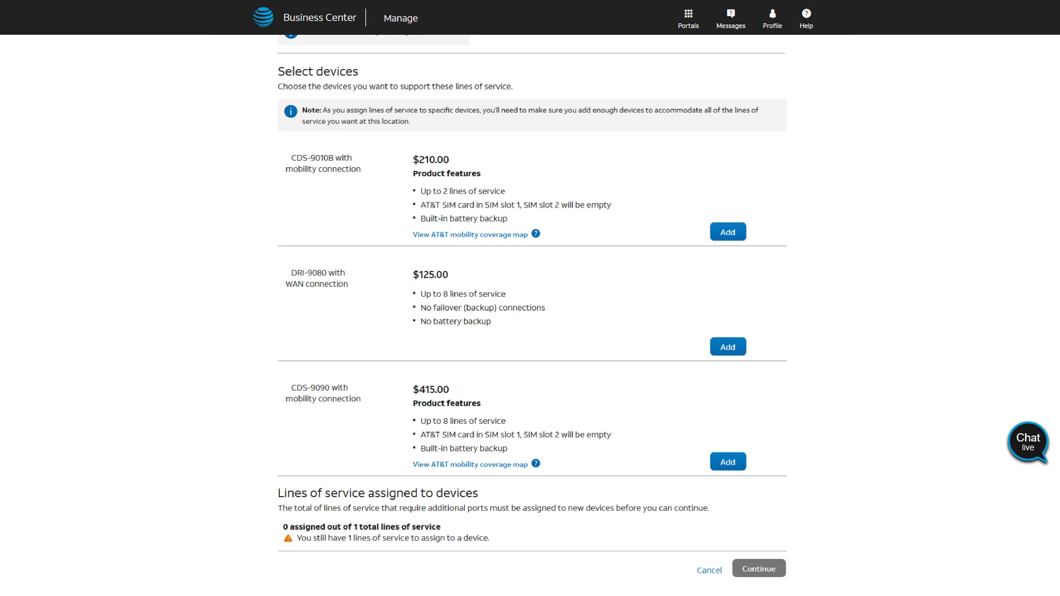
pyautogui.moveTo(749, 257)
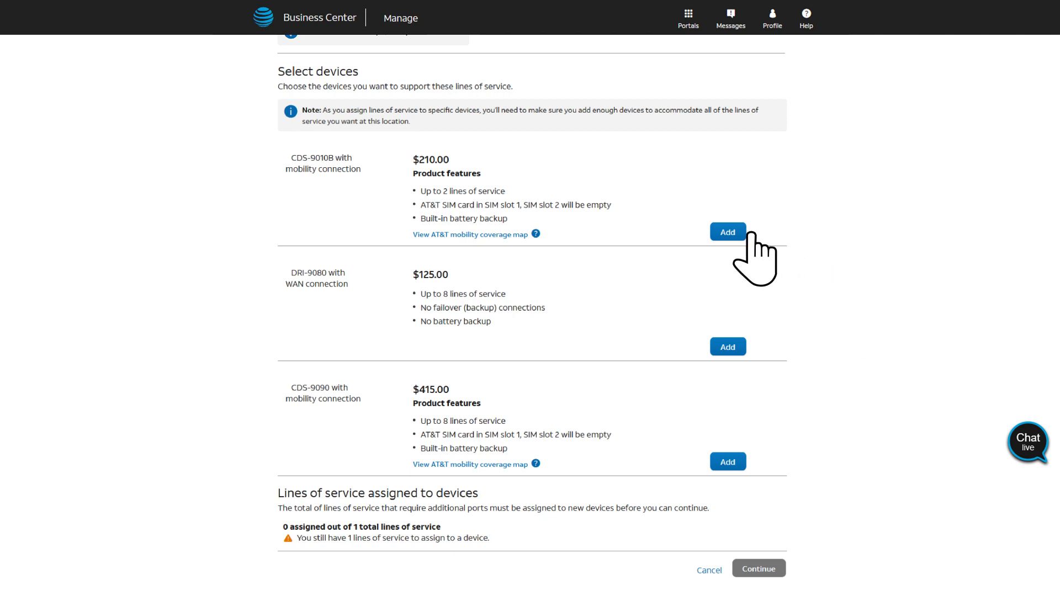
pyautogui.click(728, 232)
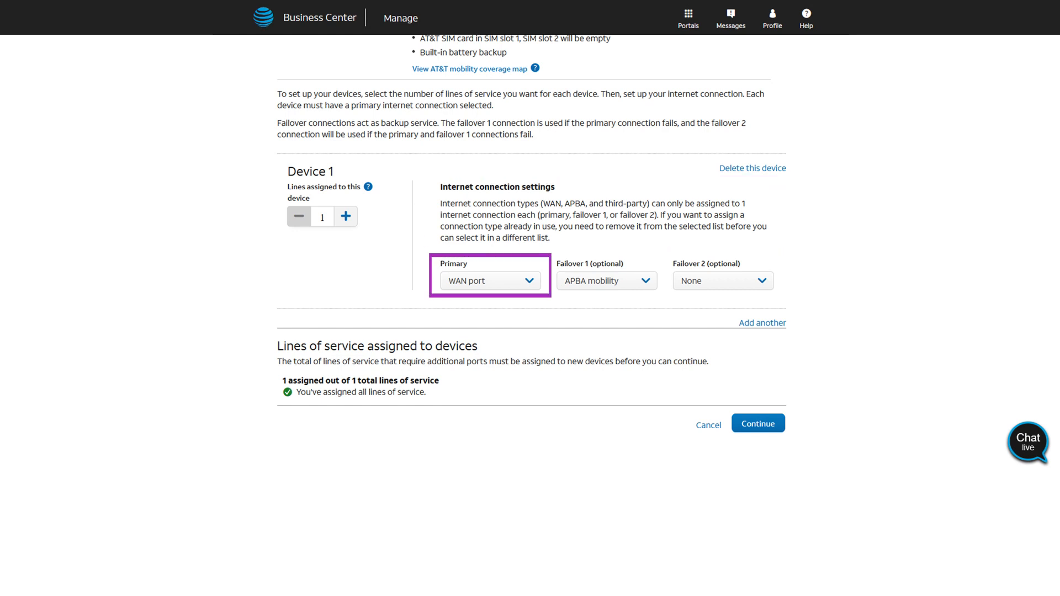
# Step: Set Device 1's primary connection to WAN port, then continue to contacts
pyautogui.click(605, 281)
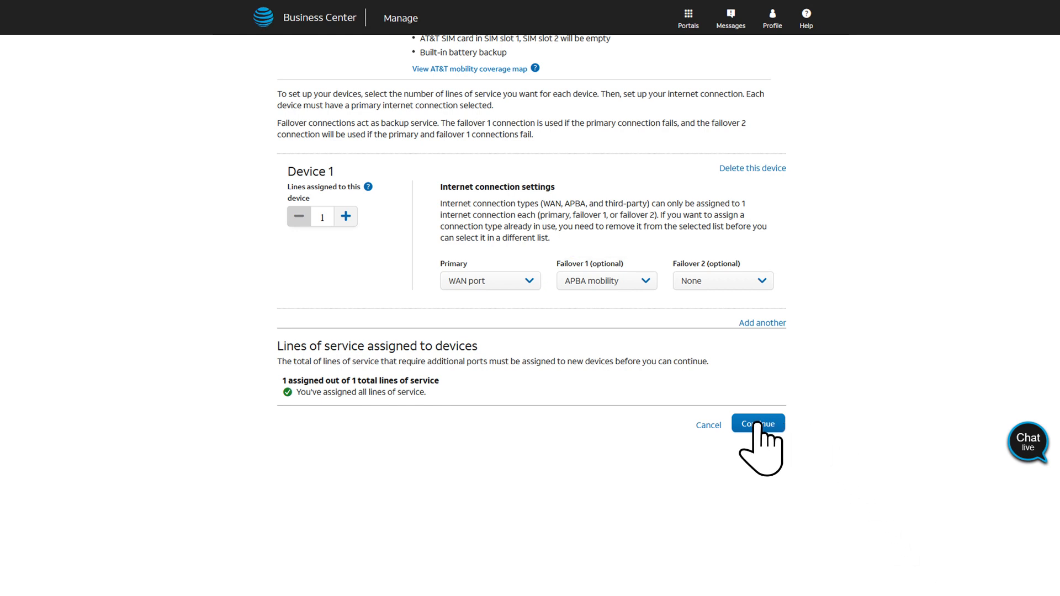
pyautogui.click(757, 424)
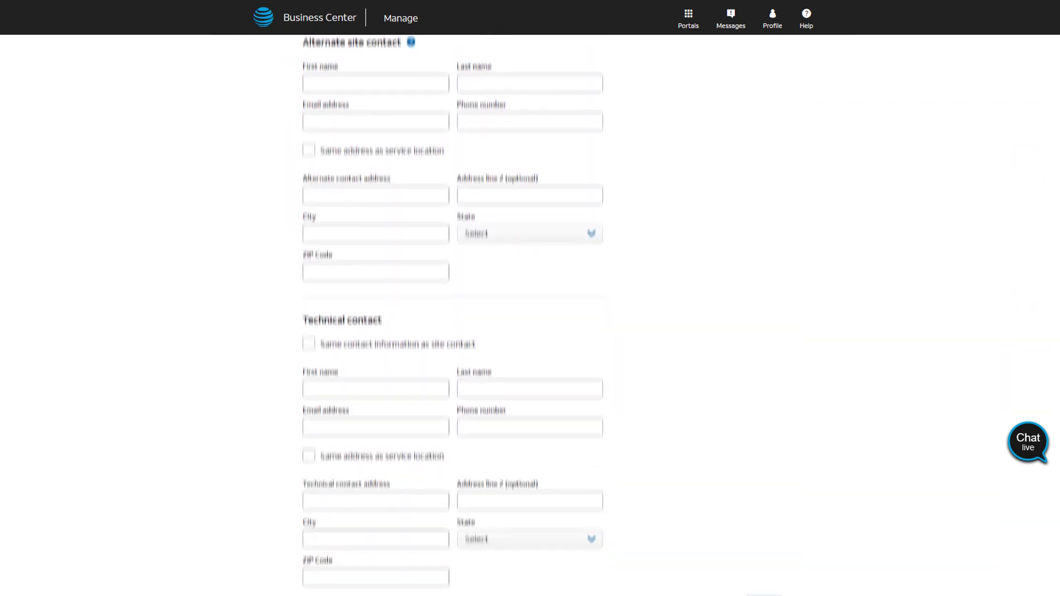
# Step: Save the technical contact and open the order review, estimated at $1079.99
pyautogui.scroll(-3)
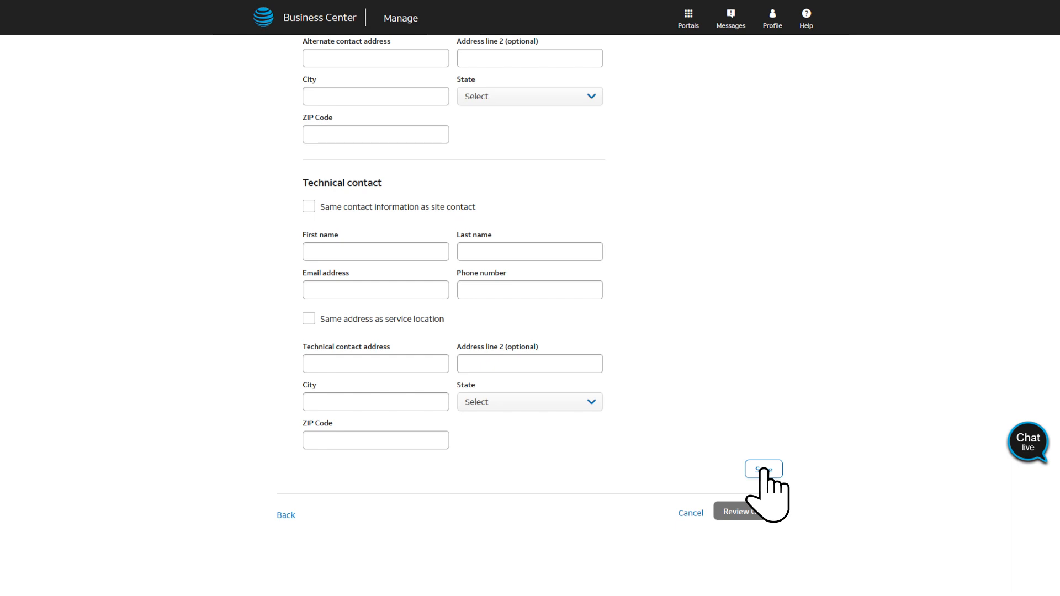
pyautogui.click(763, 470)
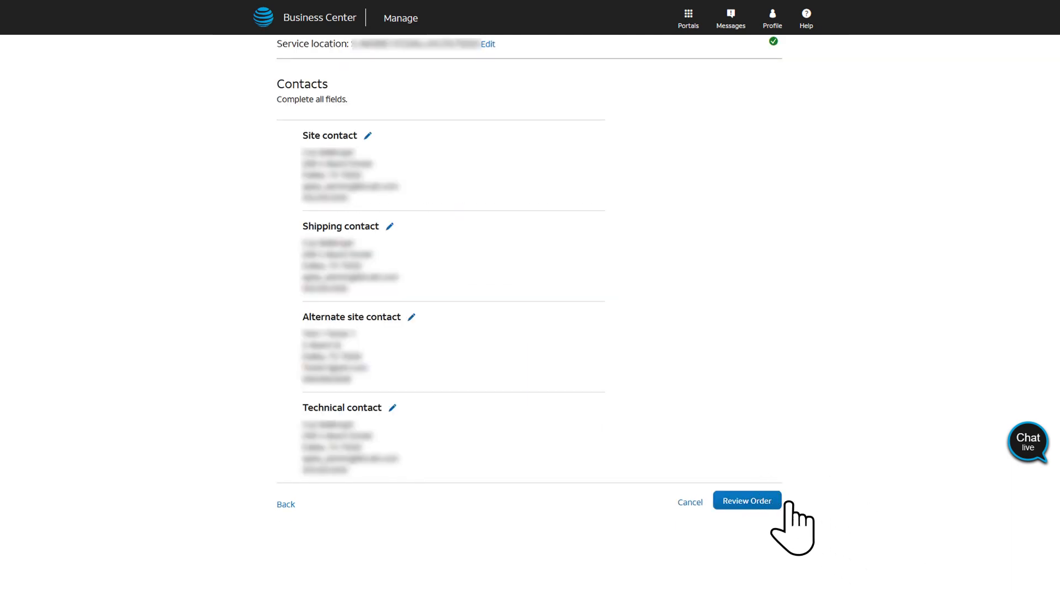
pyautogui.click(747, 500)
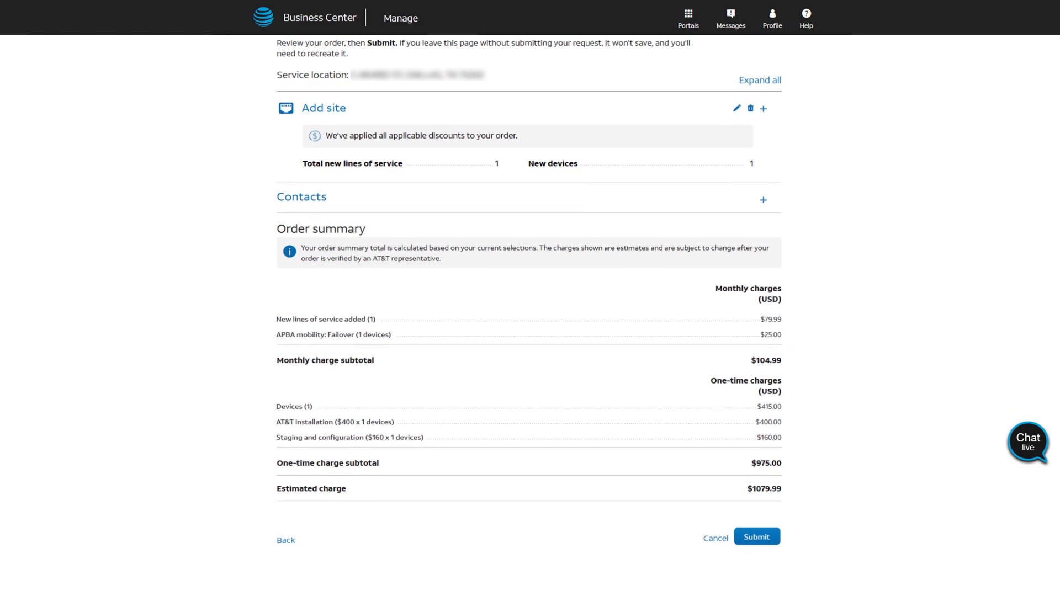